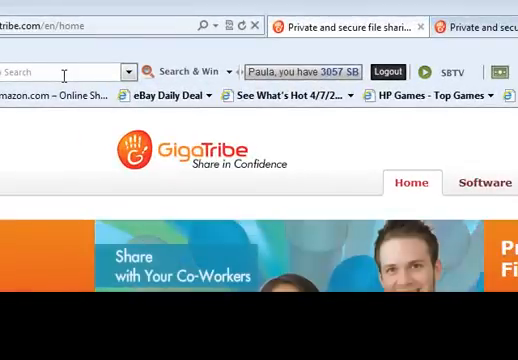
mouse_move(177, 80)
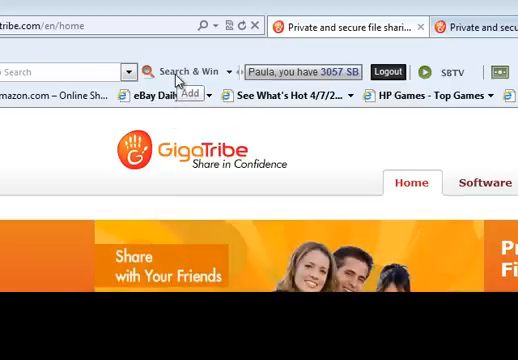
Step: Open the toolbar's Add menu to show the Create group and Add contact options
left_click(192, 94)
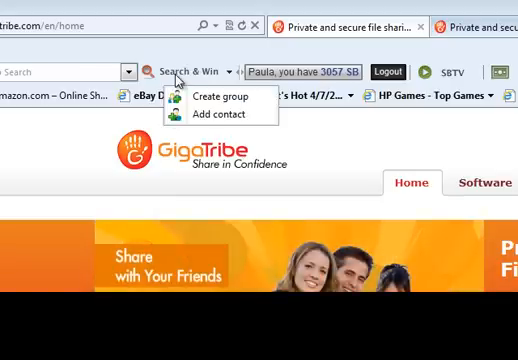